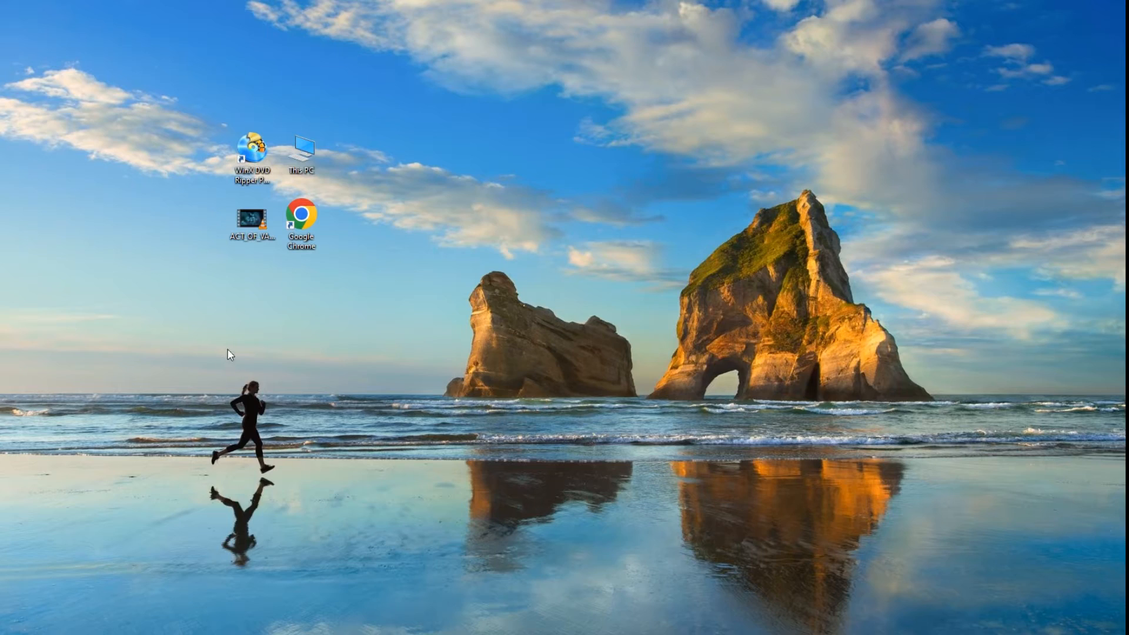
# Show This PC with its drives, including the BD-RE drive G: ACT_OF_VALOR
pyautogui.doubleClick(304, 147)
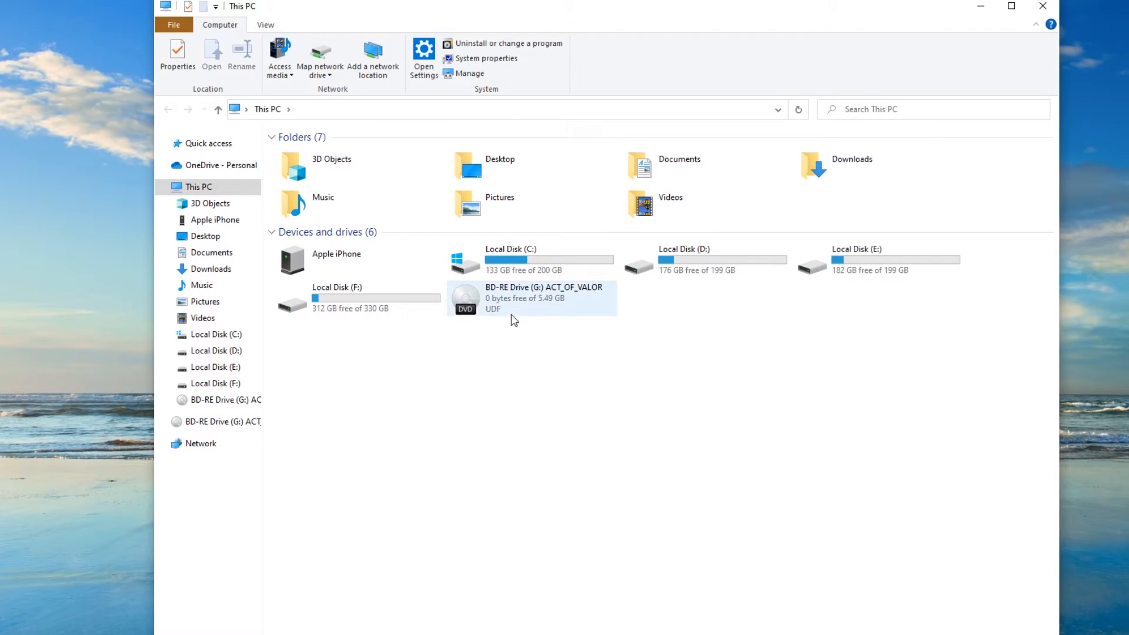
# Load the disc G:ACT_OF_VALOR as the DVD source
pyautogui.click(536, 298)
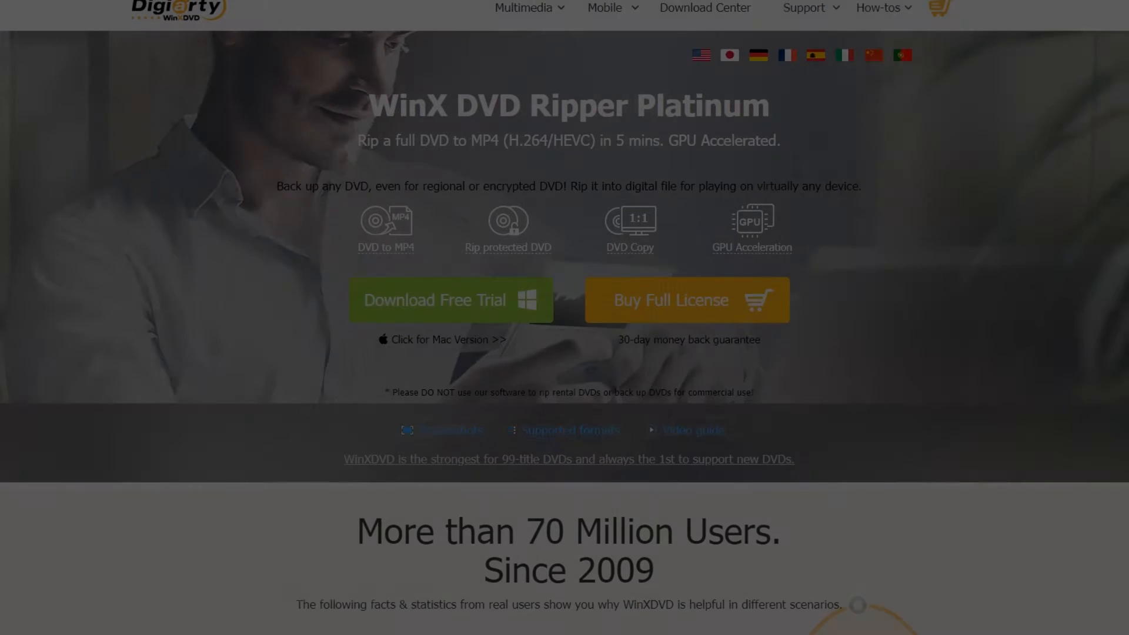
pyautogui.scroll(-3)
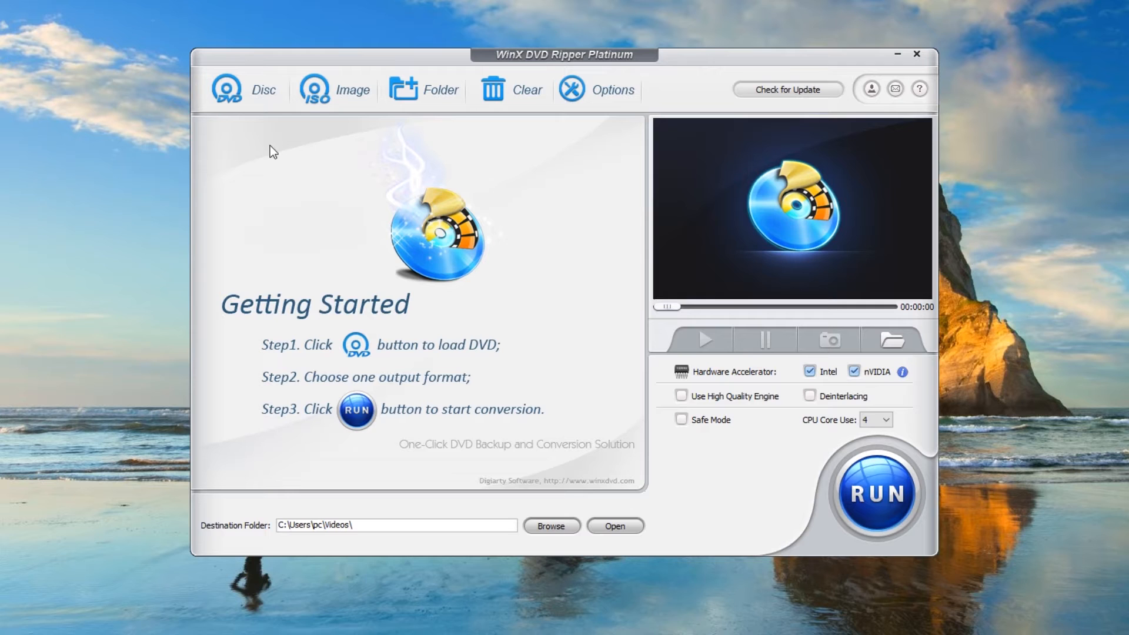
pyautogui.click(230, 89)
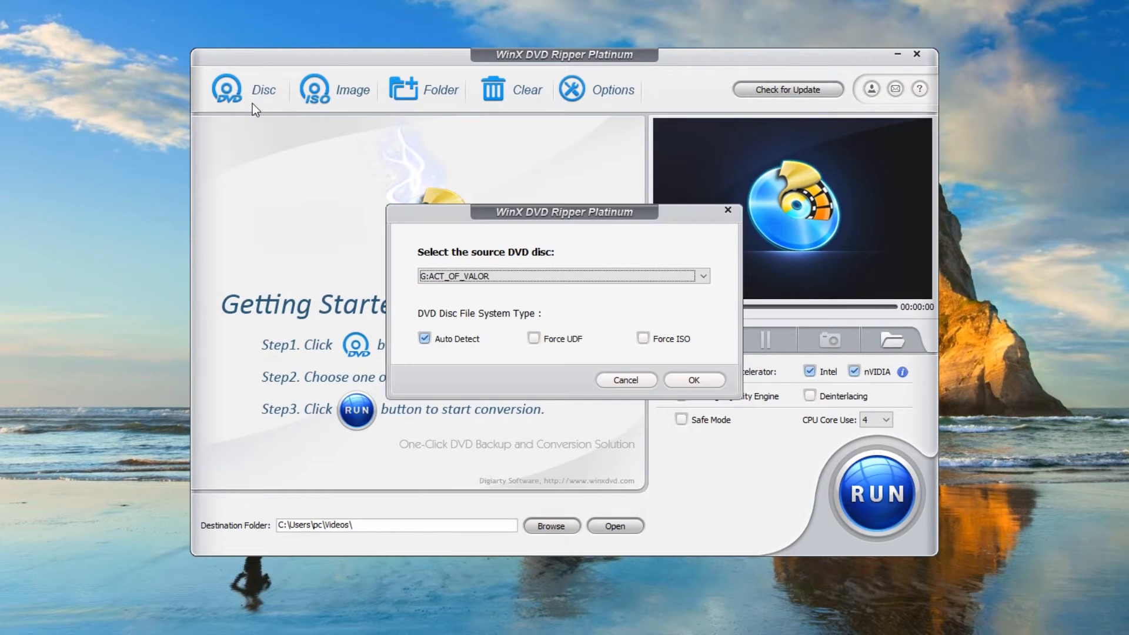
pyautogui.click(539, 275)
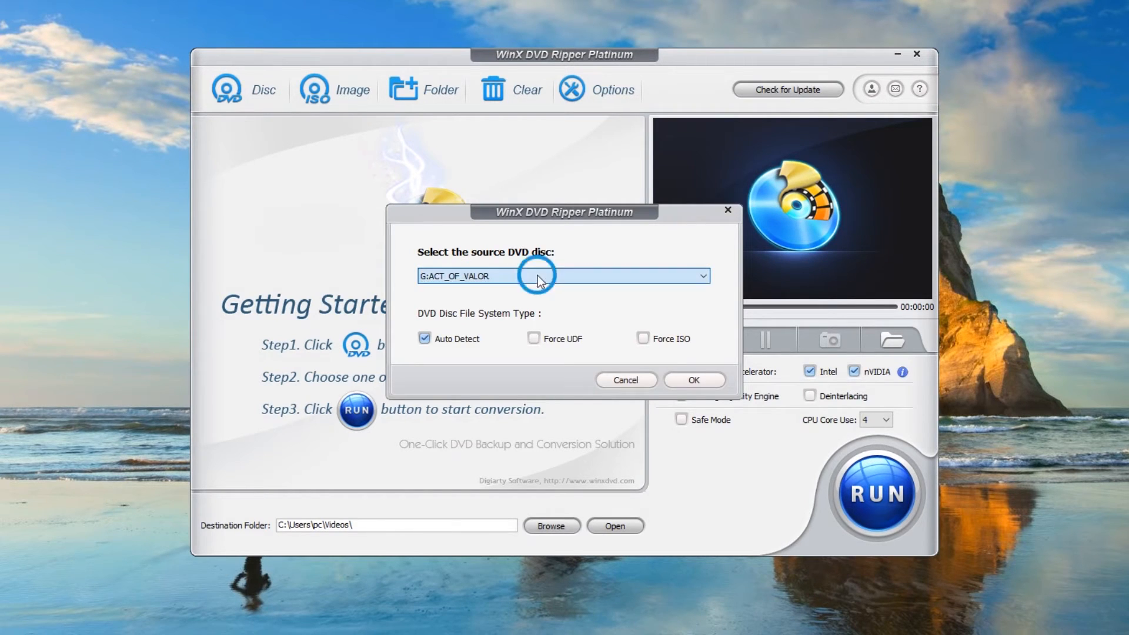
pyautogui.click(694, 379)
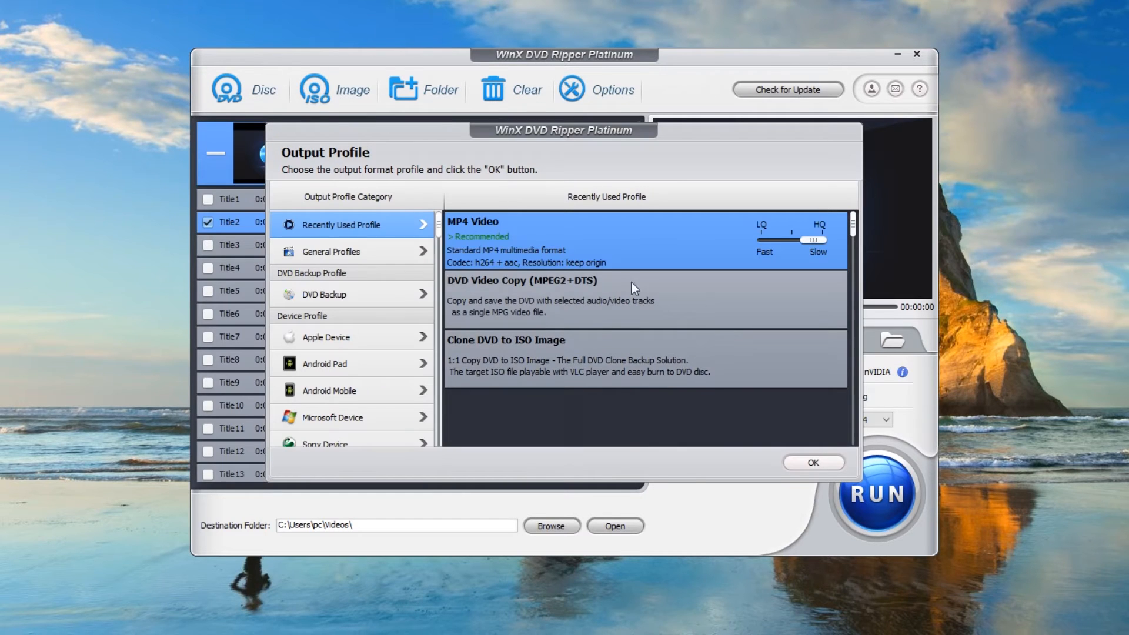
# Browse the profile categories and set General Profiles > MP4 Video as the output format
pyautogui.click(331, 252)
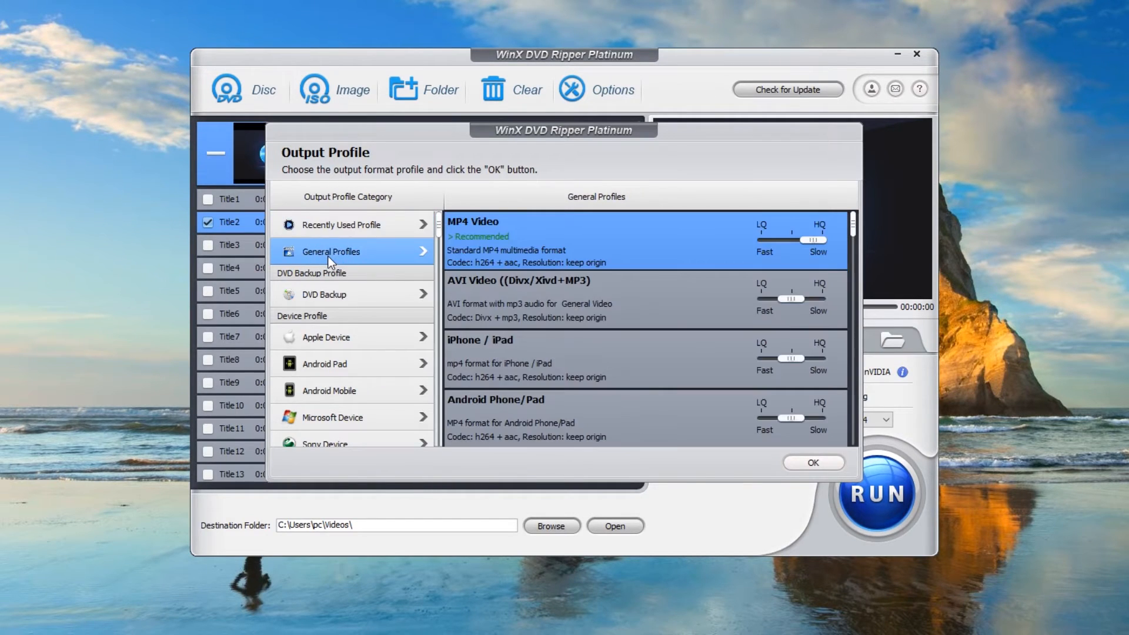
pyautogui.click(326, 338)
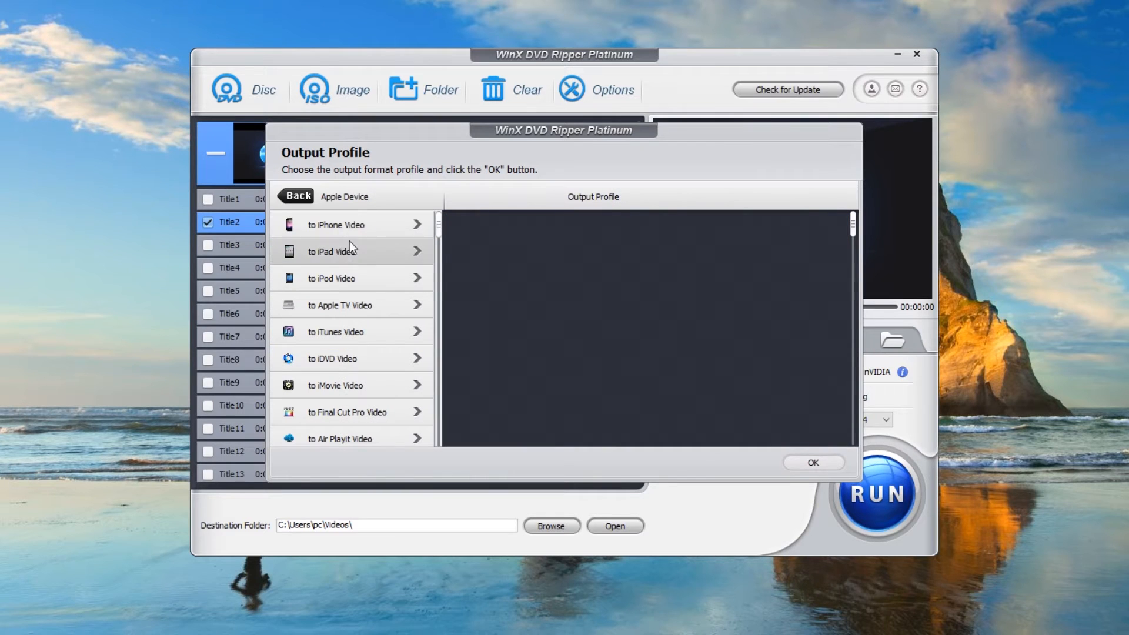
pyautogui.click(344, 225)
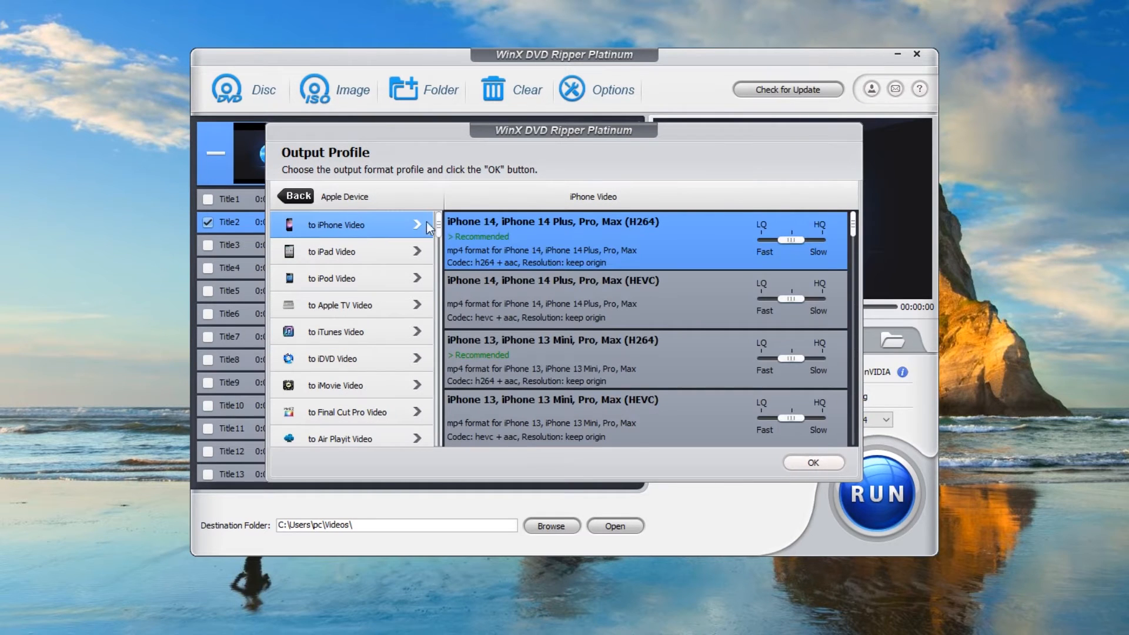
pyautogui.click(294, 197)
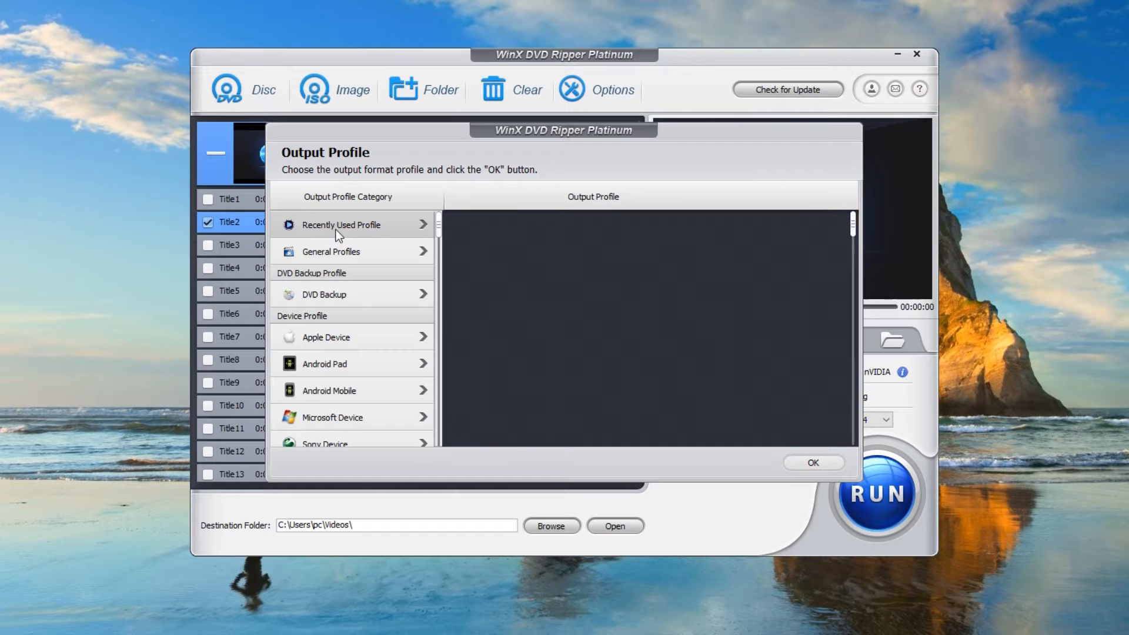
pyautogui.click(348, 252)
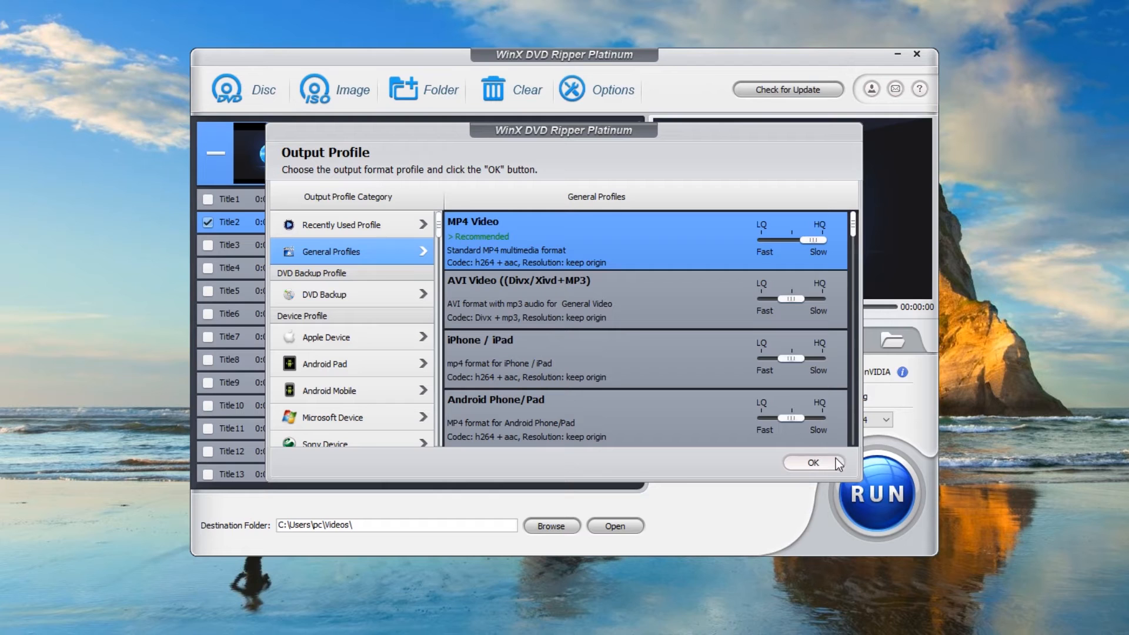
pyautogui.click(813, 463)
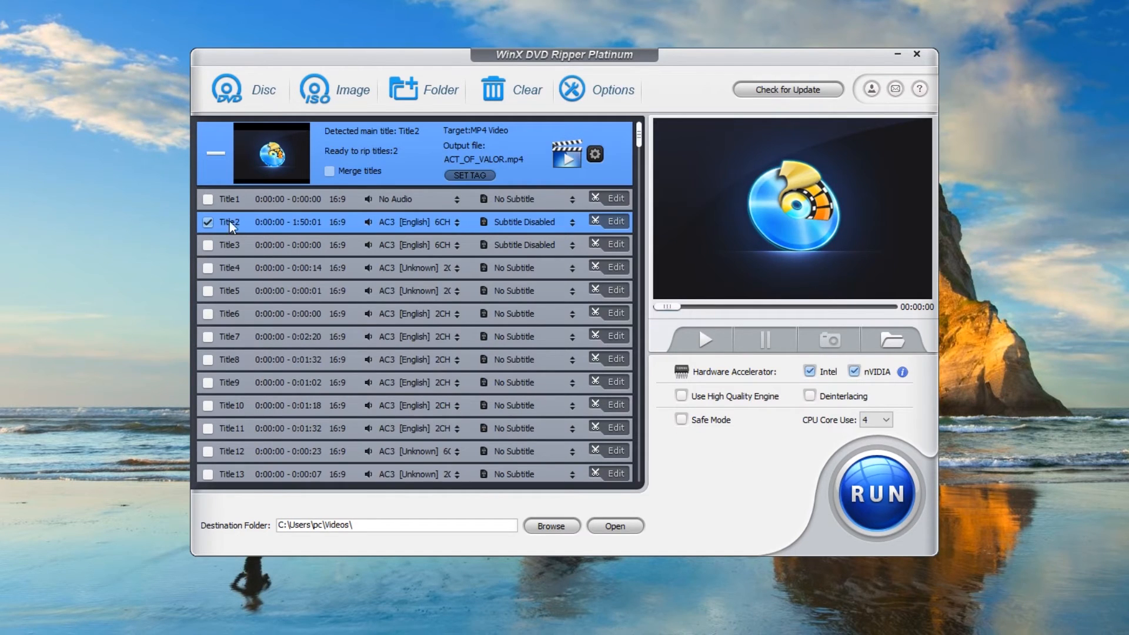
# Keep Title2 checked and review its subtitle choices, leaving Subtitle Disabled
pyautogui.click(438, 221)
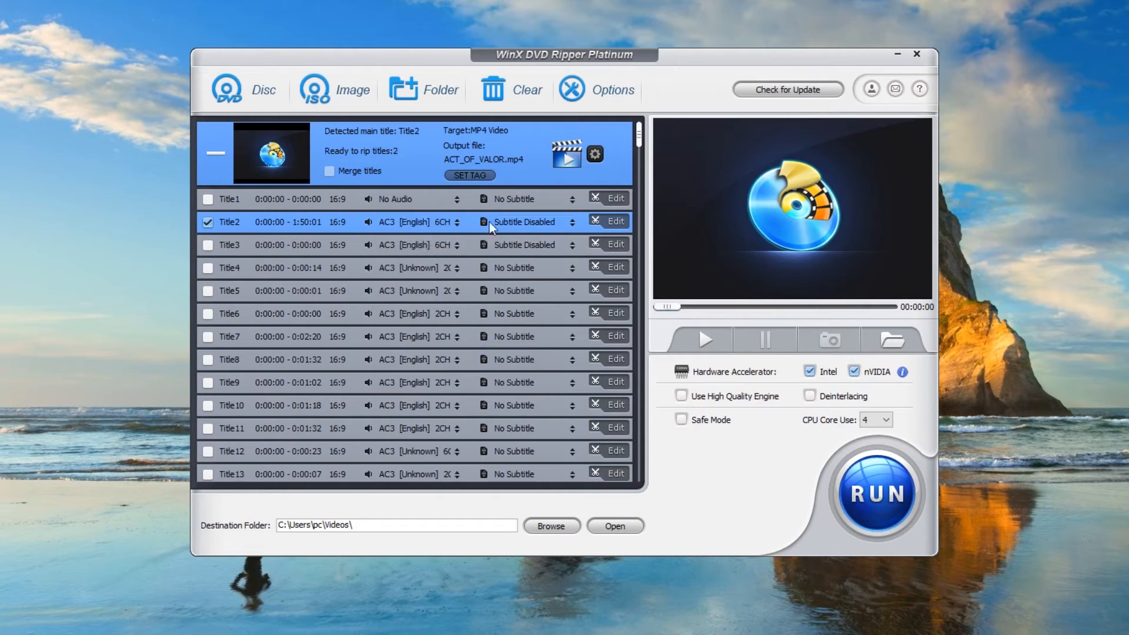
pyautogui.click(534, 221)
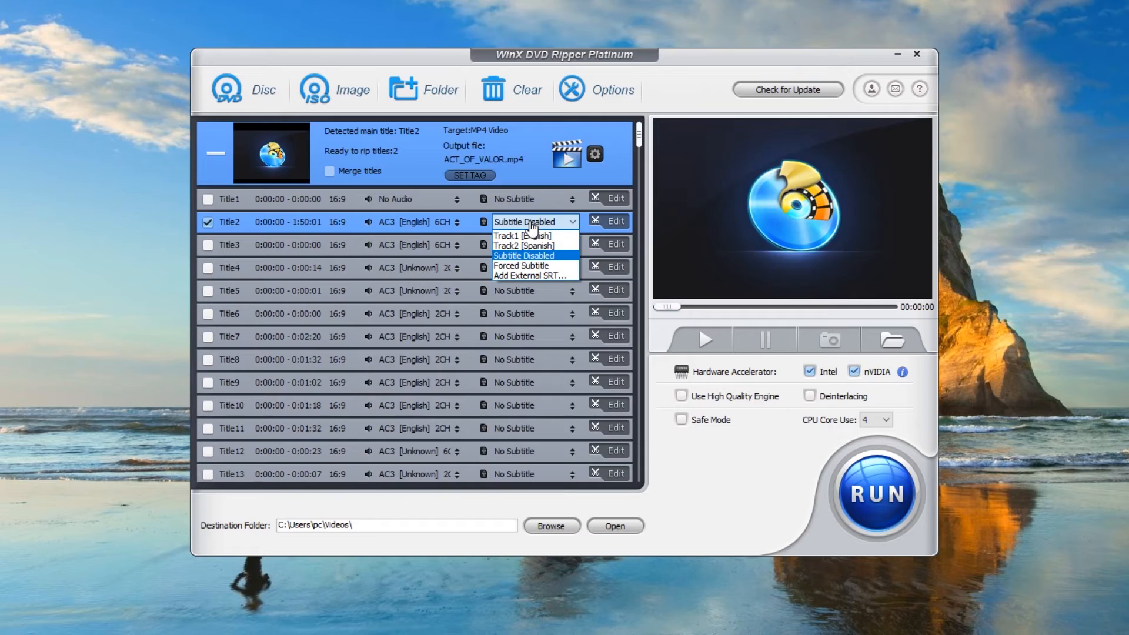
pyautogui.moveTo(540, 231)
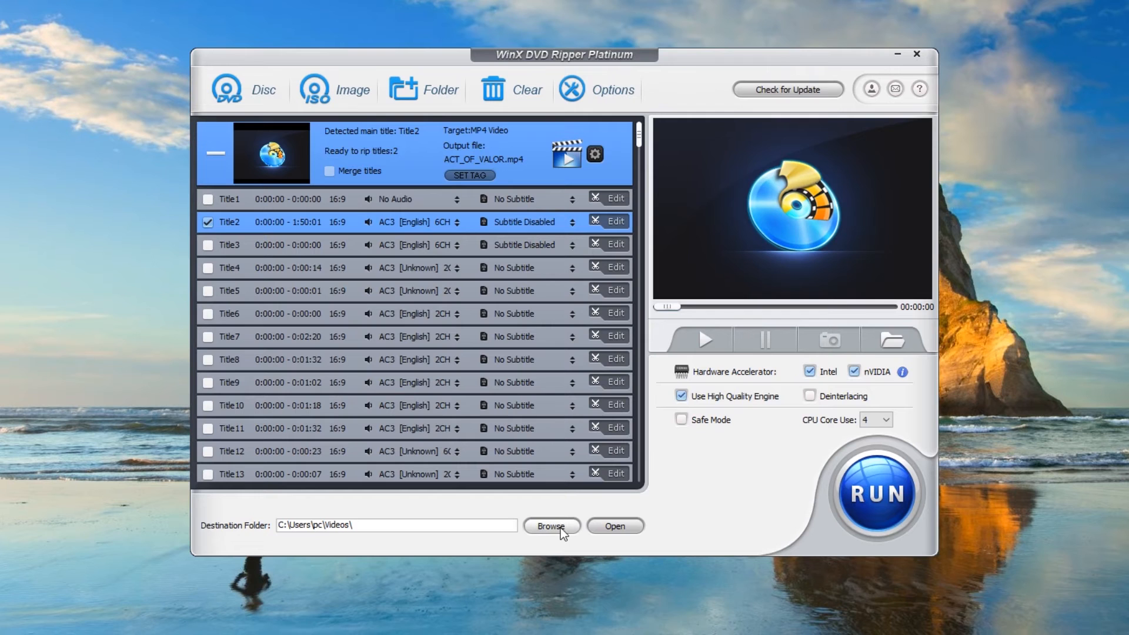
# Keep the Videos destination folder and run the rip of Title2 to ACT_OF_VALOR_Title2.mp4
pyautogui.click(552, 526)
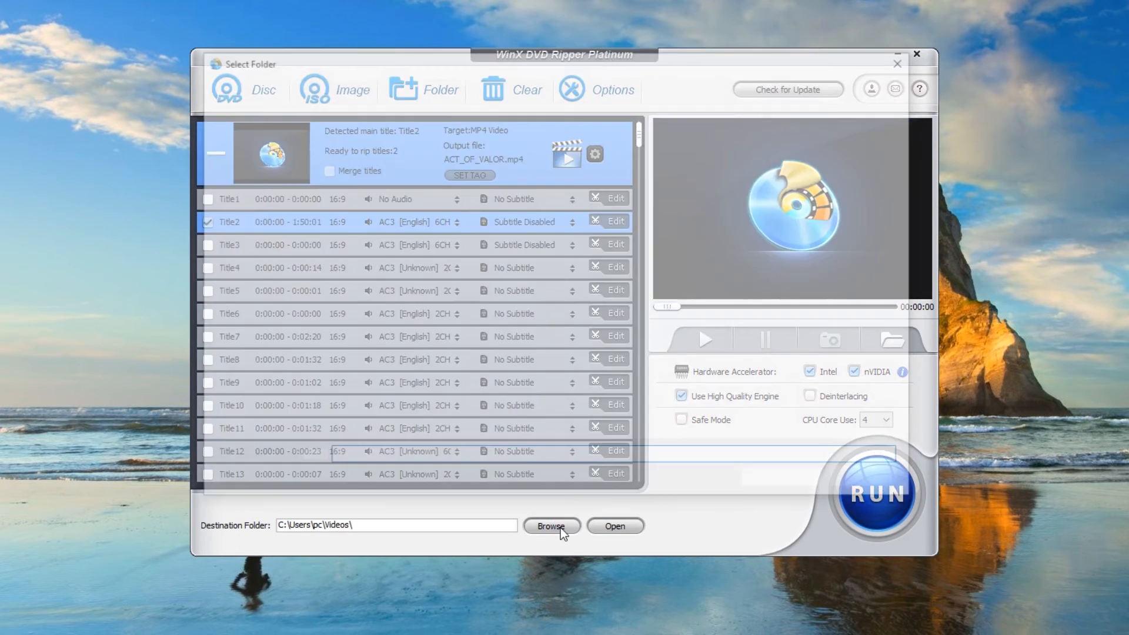
pyautogui.click(552, 526)
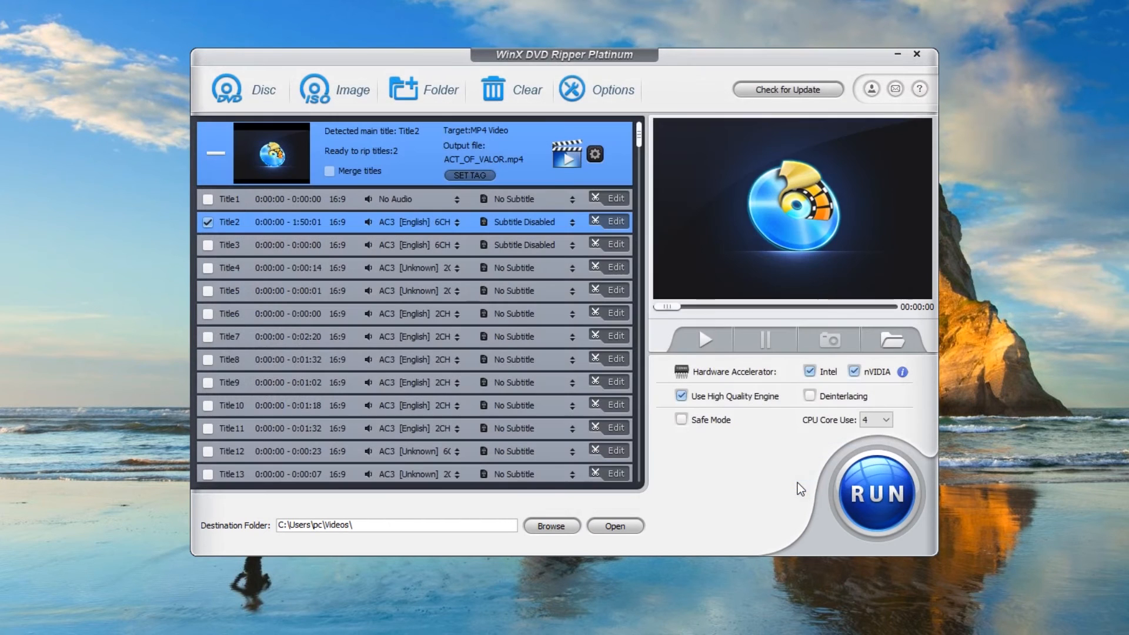
pyautogui.click(682, 395)
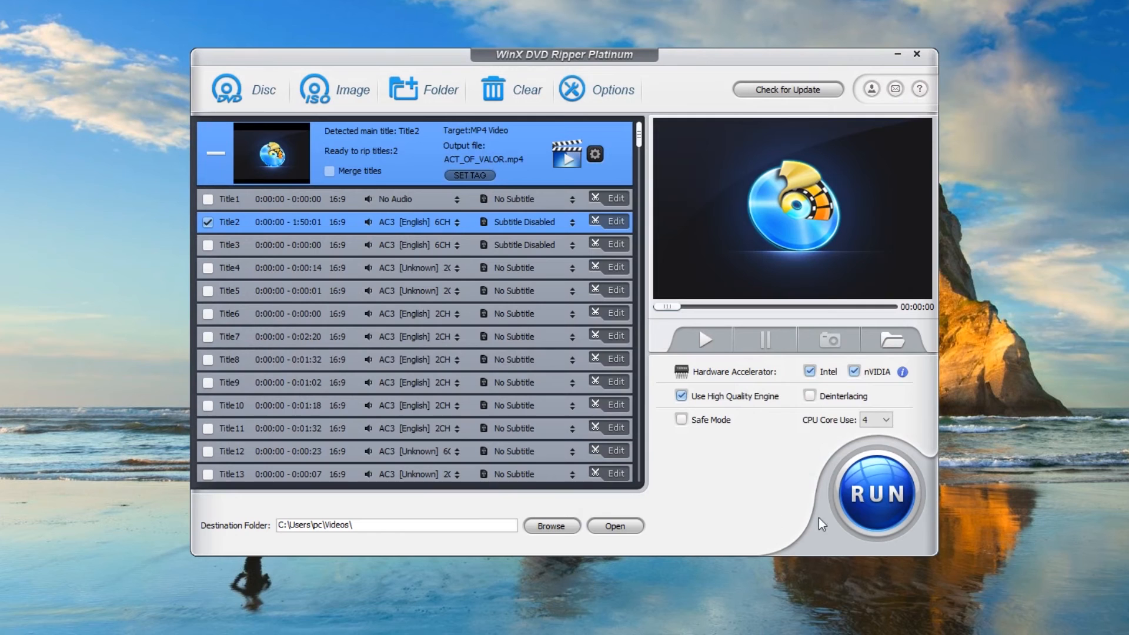
pyautogui.click(877, 493)
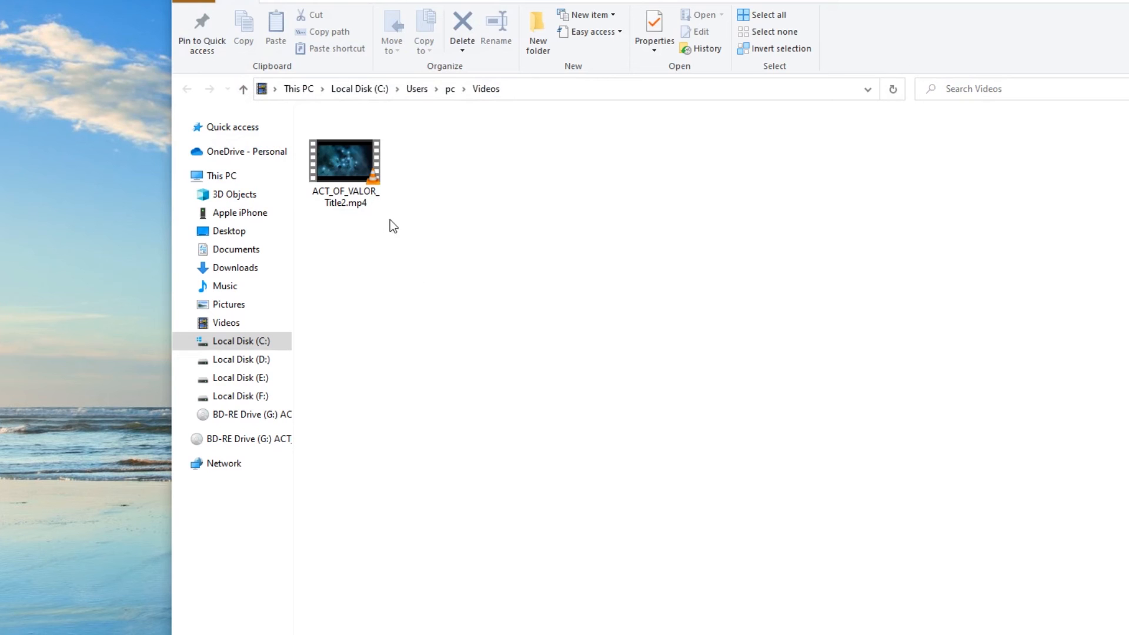
# Return to the WinX DVD Ripper product page in Chrome and scroll to the download offers
pyautogui.click(346, 164)
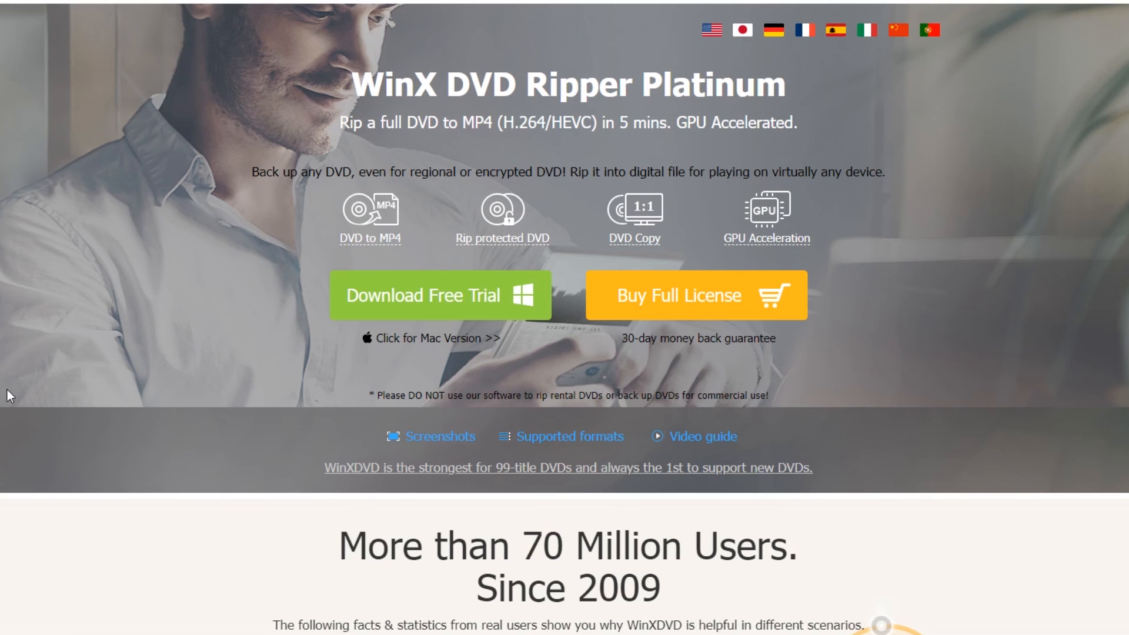
pyautogui.scroll(-3)
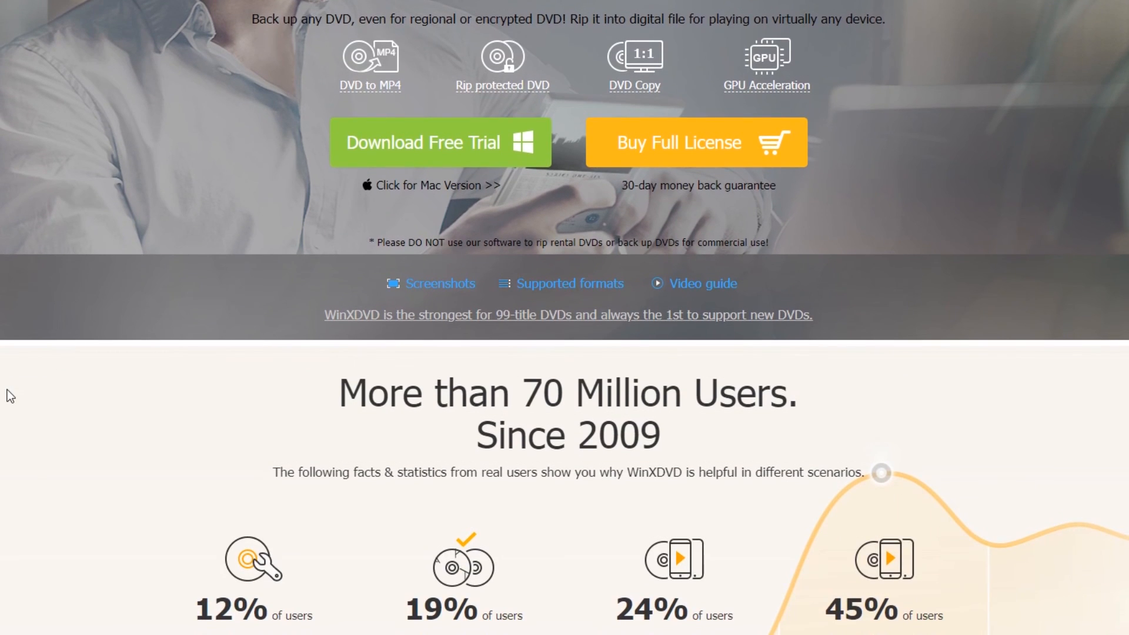